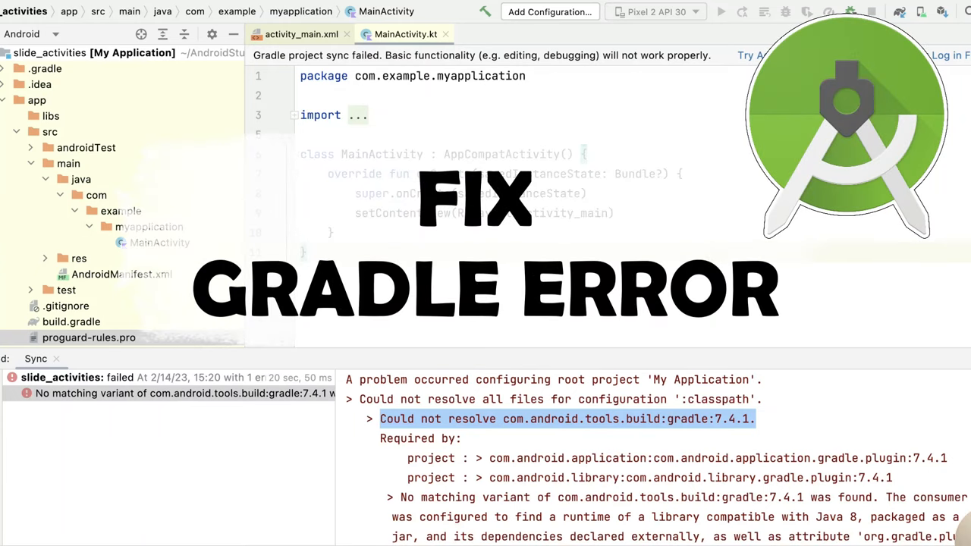
mouse_move(624, 433)
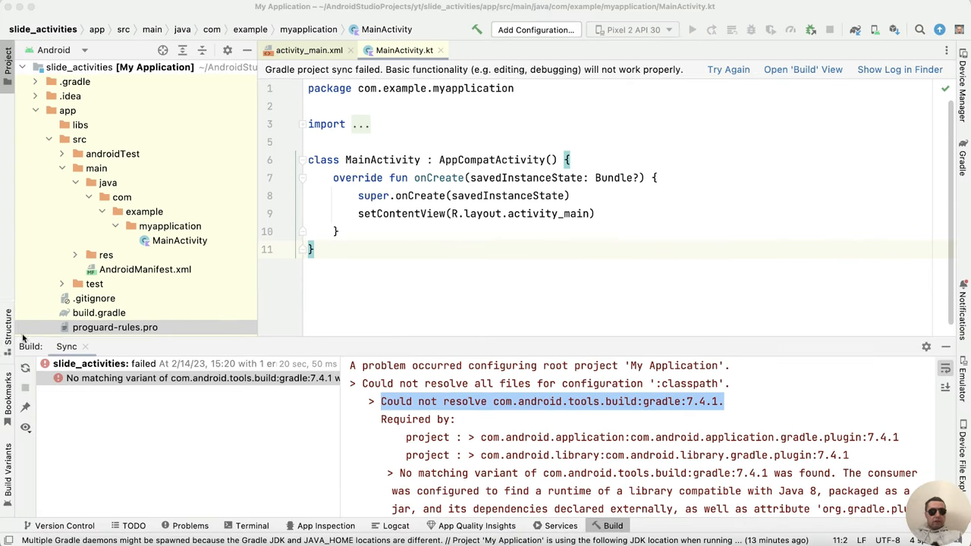
Reach the Gradle page under Preferences > Build, Execution, Deployment > Build Tools, showing Gradle JDK 1.8
scroll("down", 3)
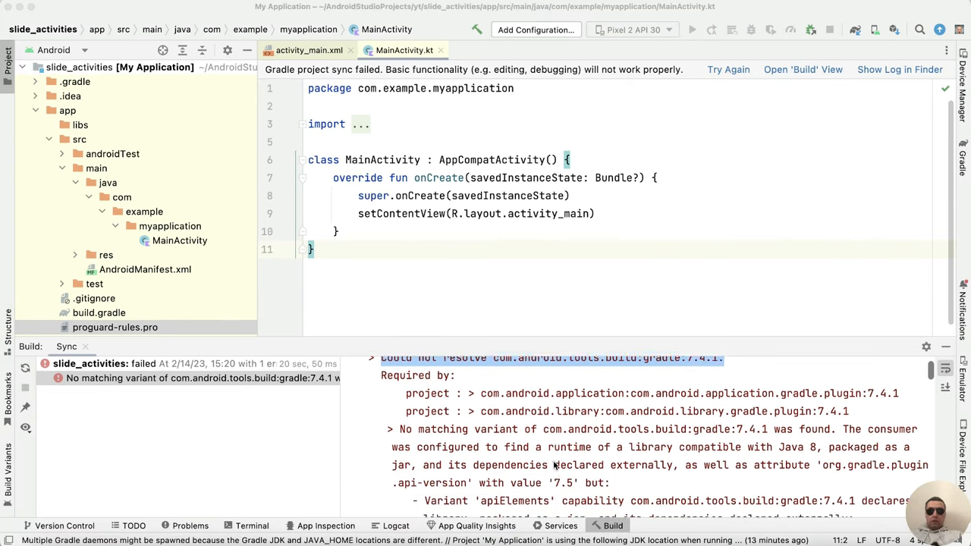
scroll("down", 3)
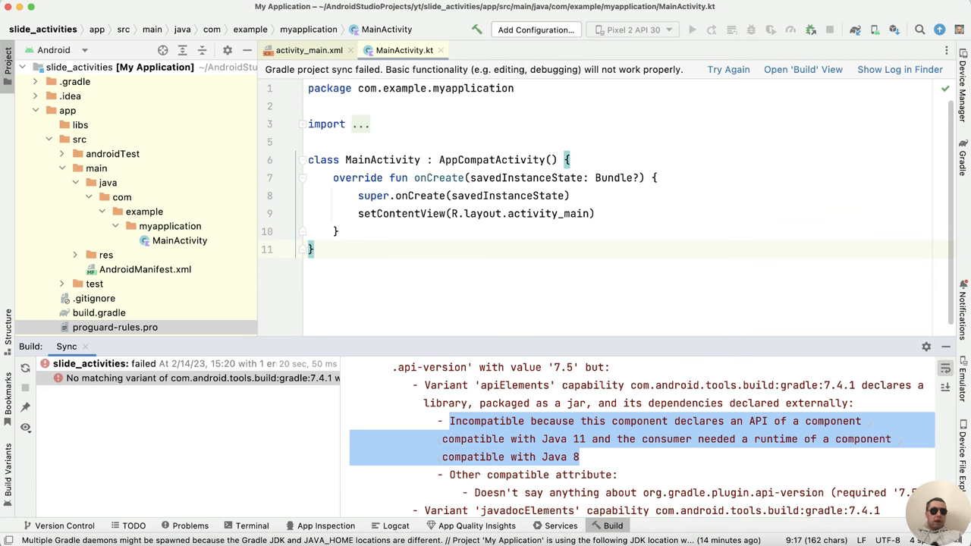
left_click(8, 6)
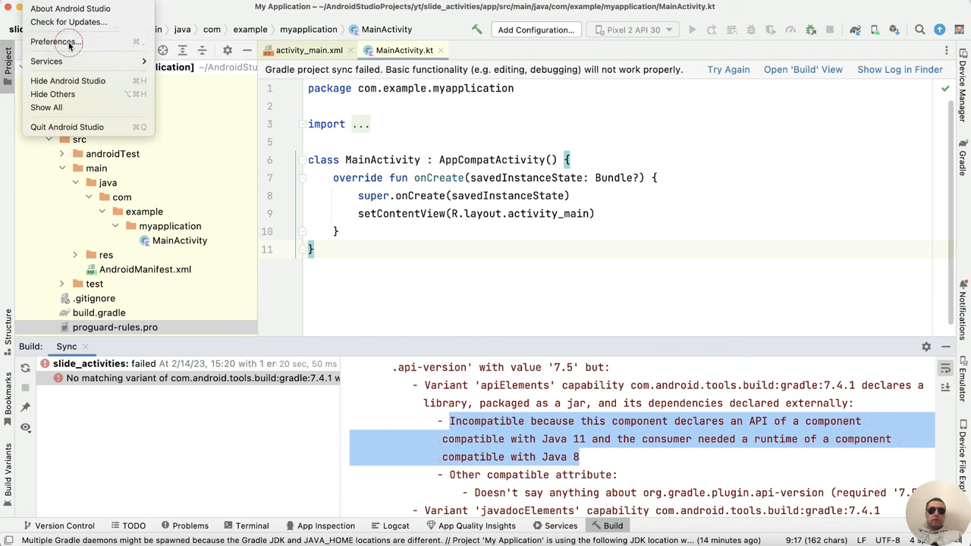
left_click(51, 43)
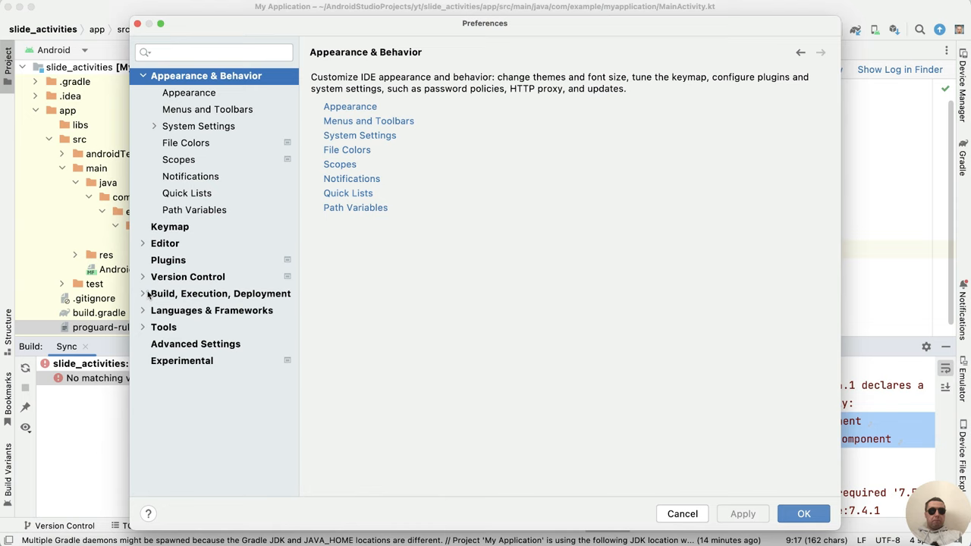
mouse_move(250, 302)
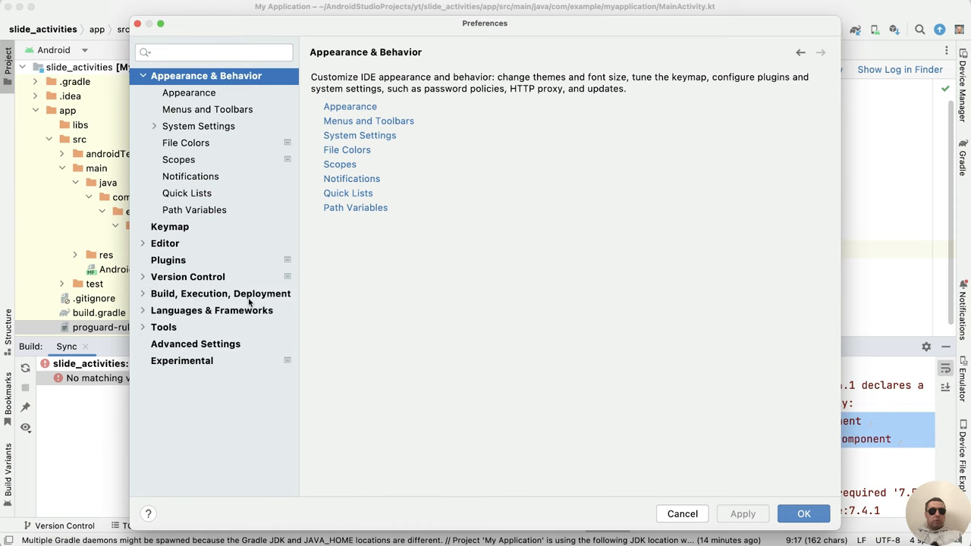
left_click(221, 295)
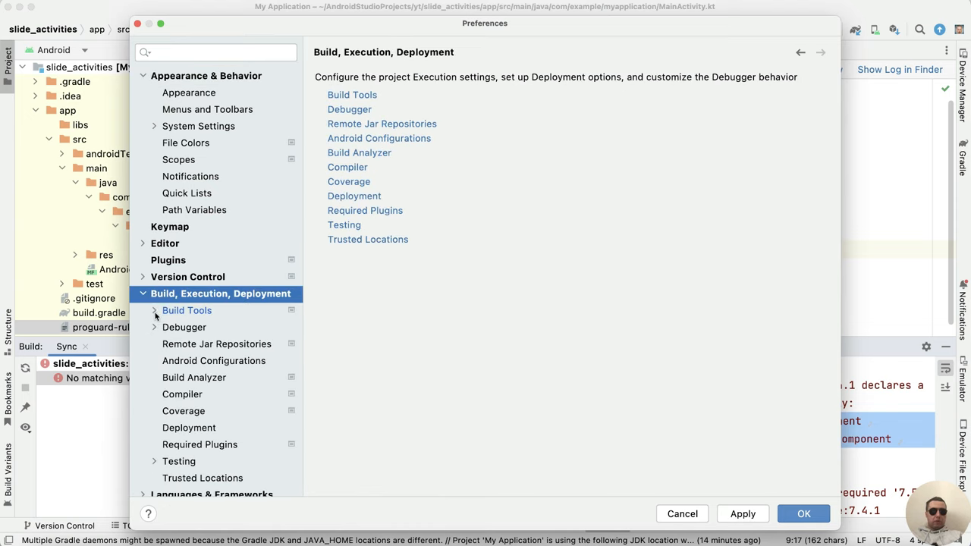
left_click(155, 309)
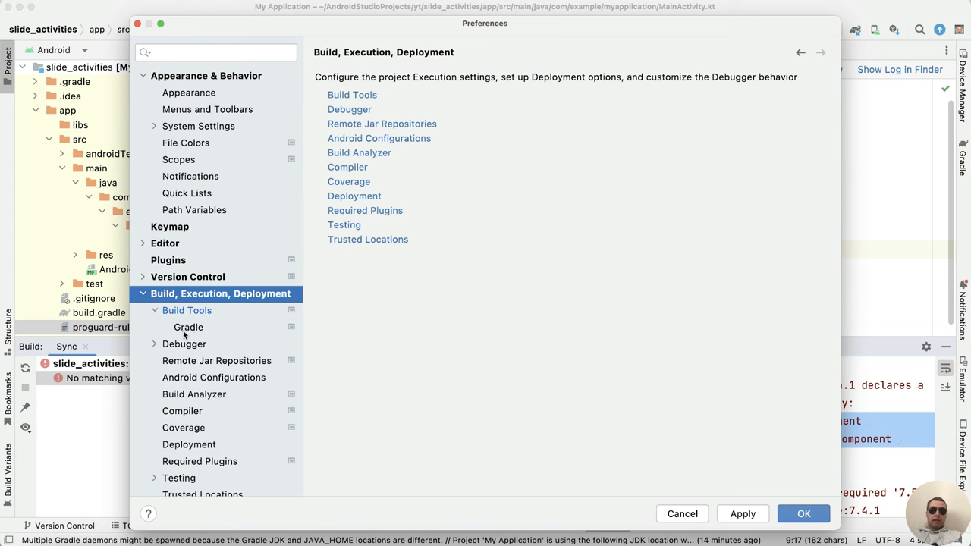
left_click(189, 328)
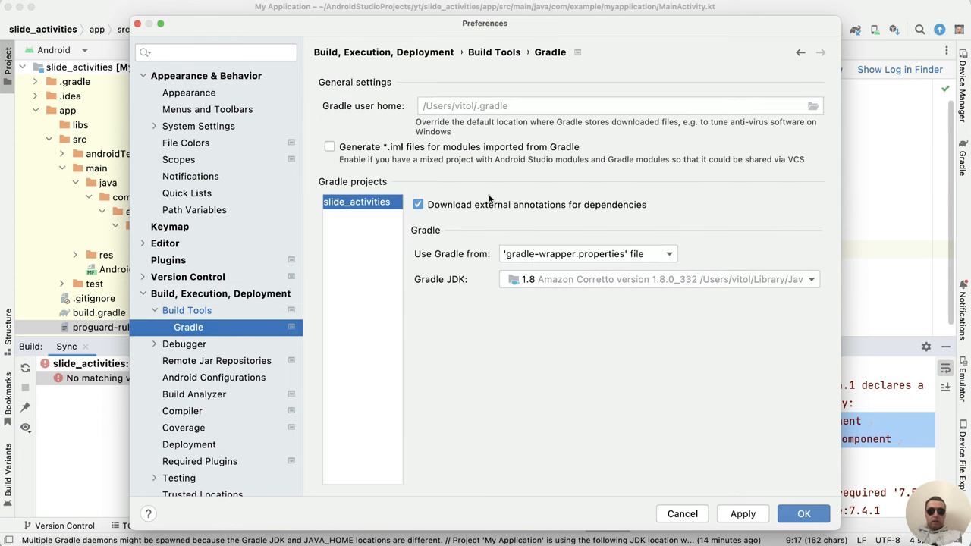
mouse_move(501, 317)
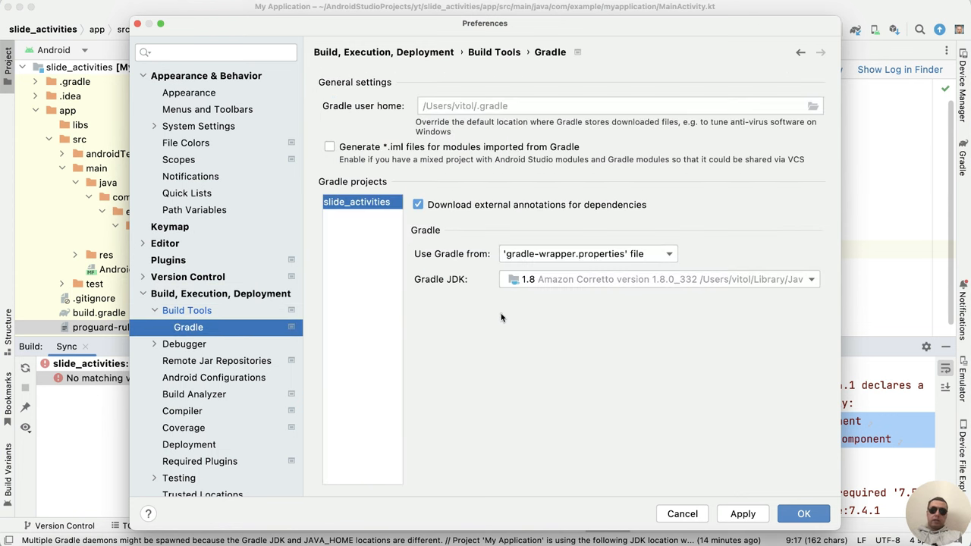
Choose the bundled JDK 11 (11.0.15) as the Gradle JDK and apply it
left_click(810, 279)
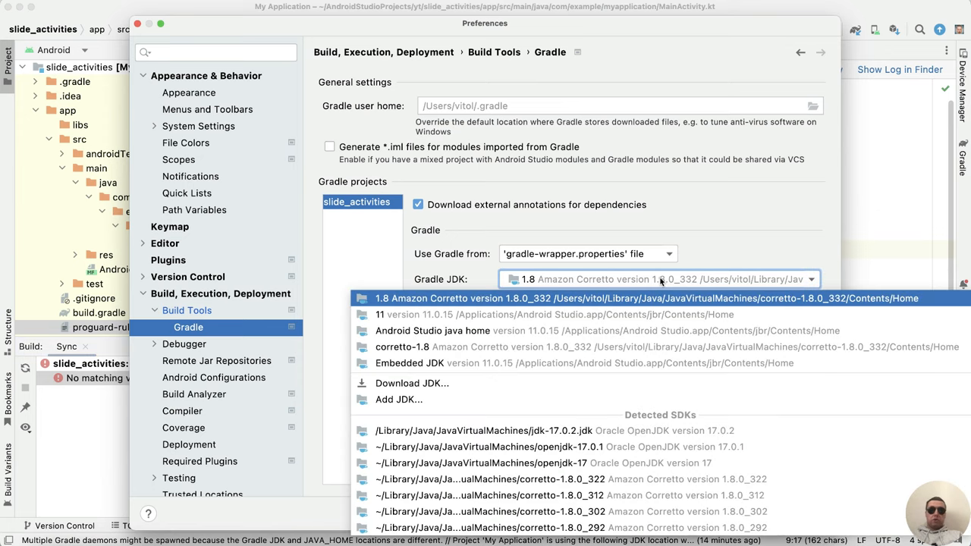
mouse_move(557, 314)
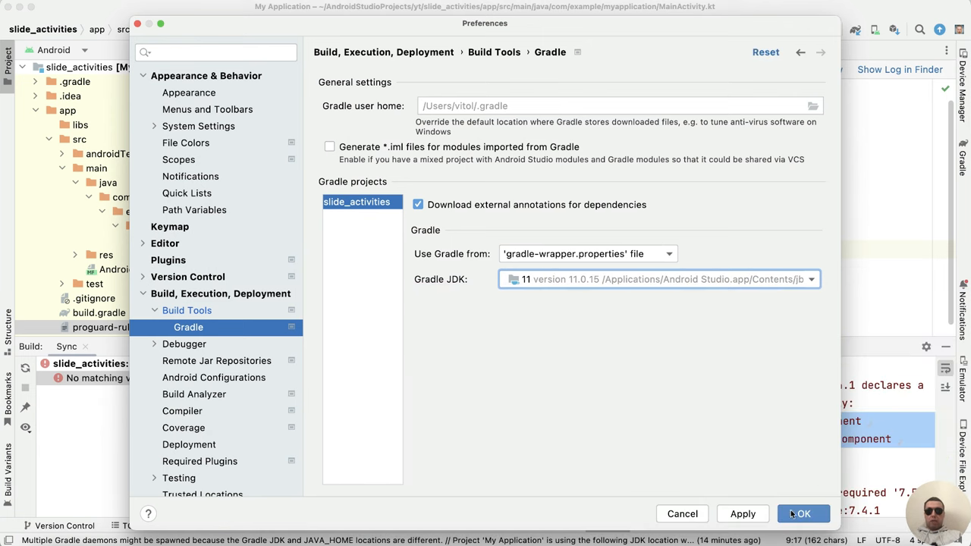
left_click(805, 513)
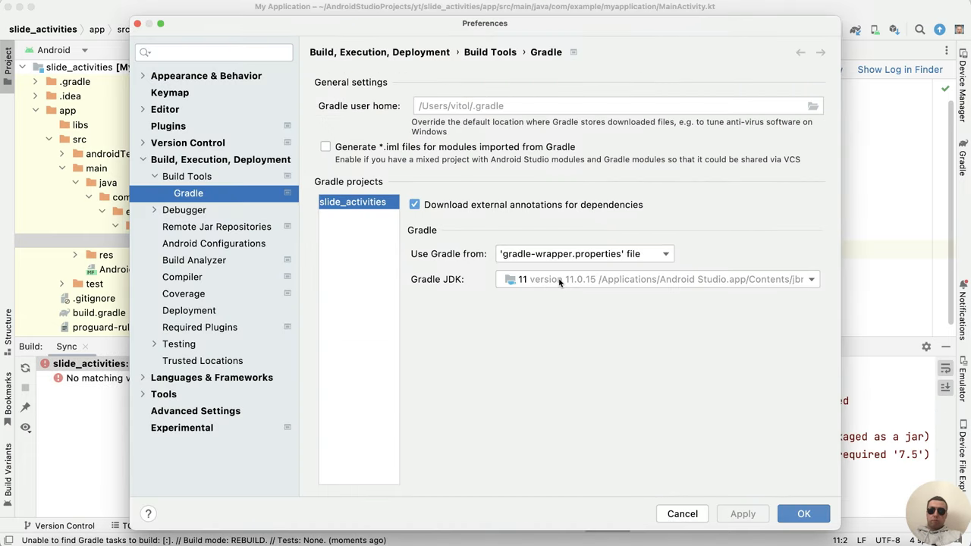
Set the Gradle JDK to a downloaded Corretto 11 (11.0.18) and confirm with OK
left_click(810, 279)
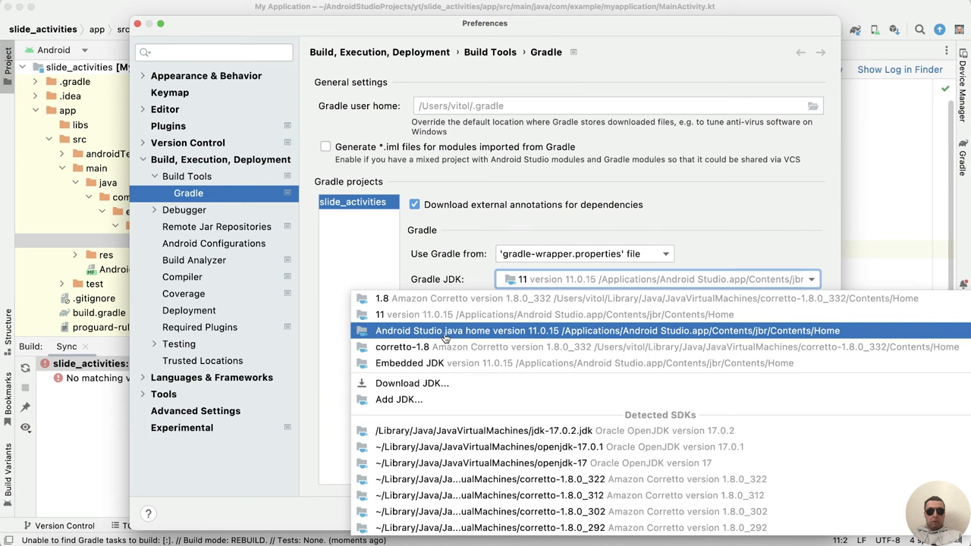
mouse_move(537, 337)
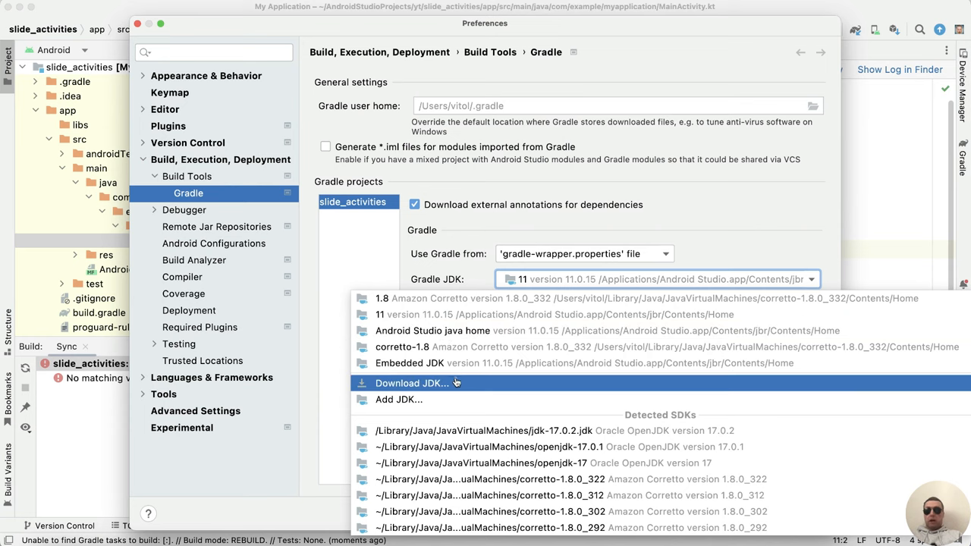
mouse_move(440, 388)
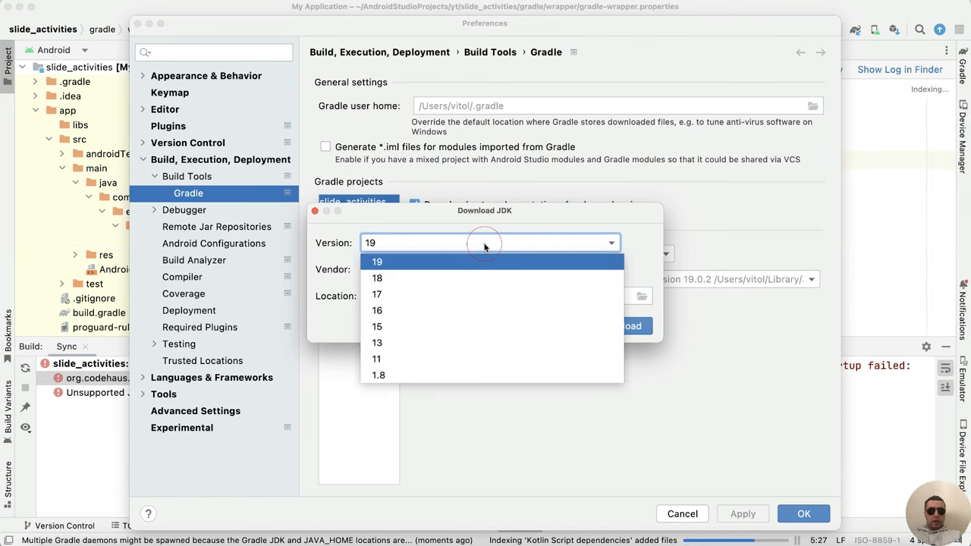
mouse_move(486, 247)
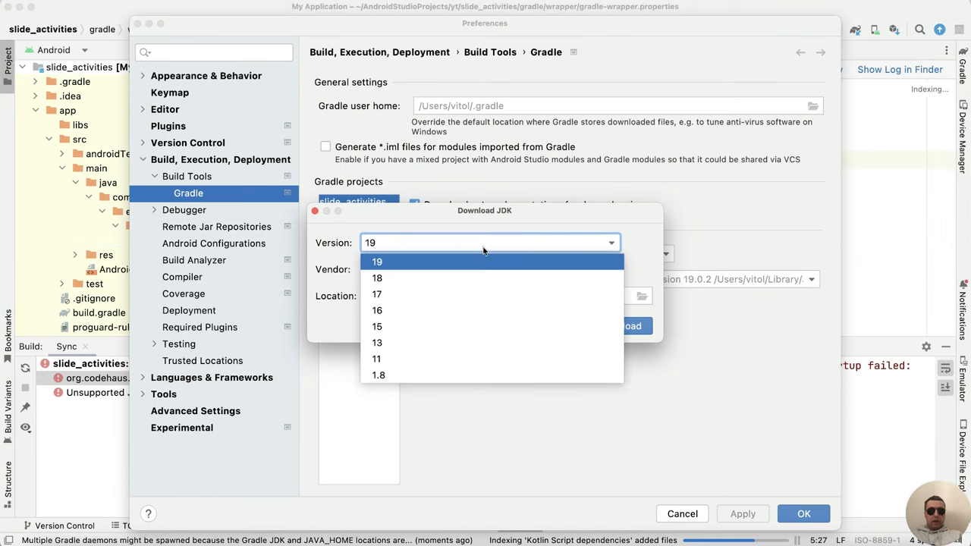
mouse_move(477, 288)
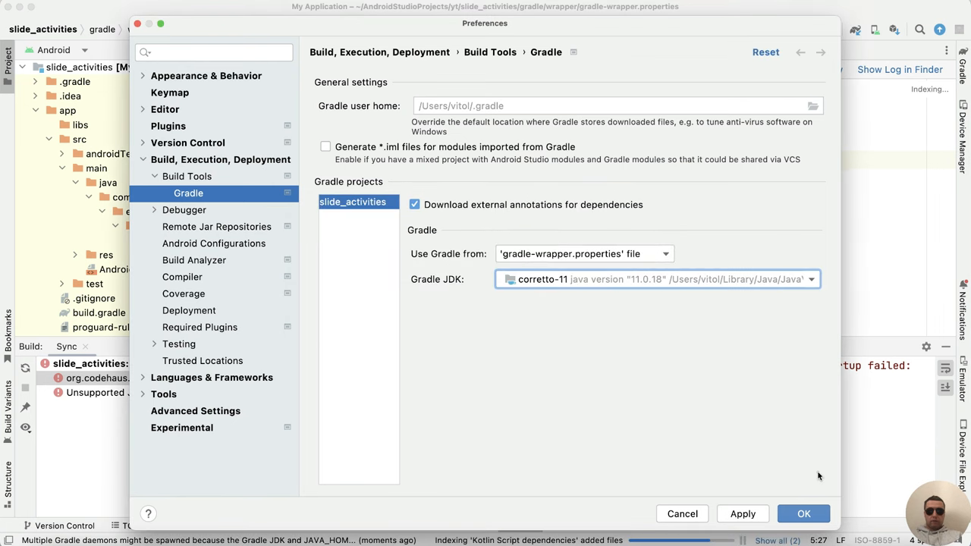
left_click(804, 513)
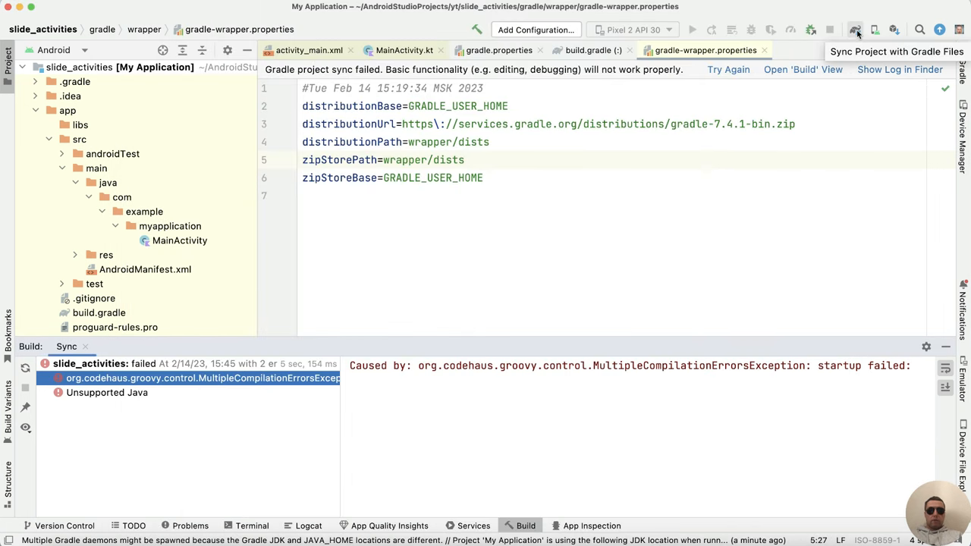
Sync the project with Gradle files, surfacing the 'Gradle 7.5 required, found 7.4.1' error
left_click(854, 30)
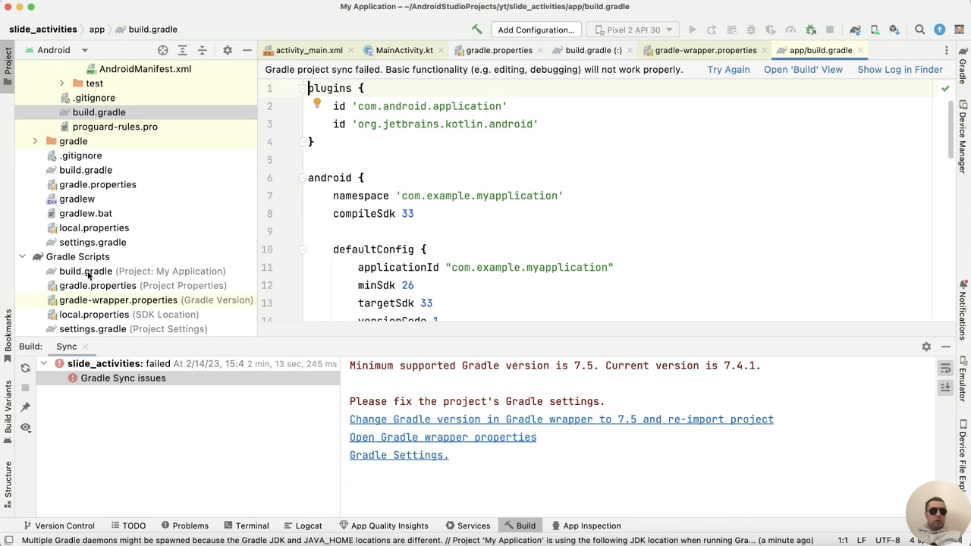
From the project build.gradle, change the Gradle wrapper to 7.5 and re-import so sync succeeds
left_click(85, 270)
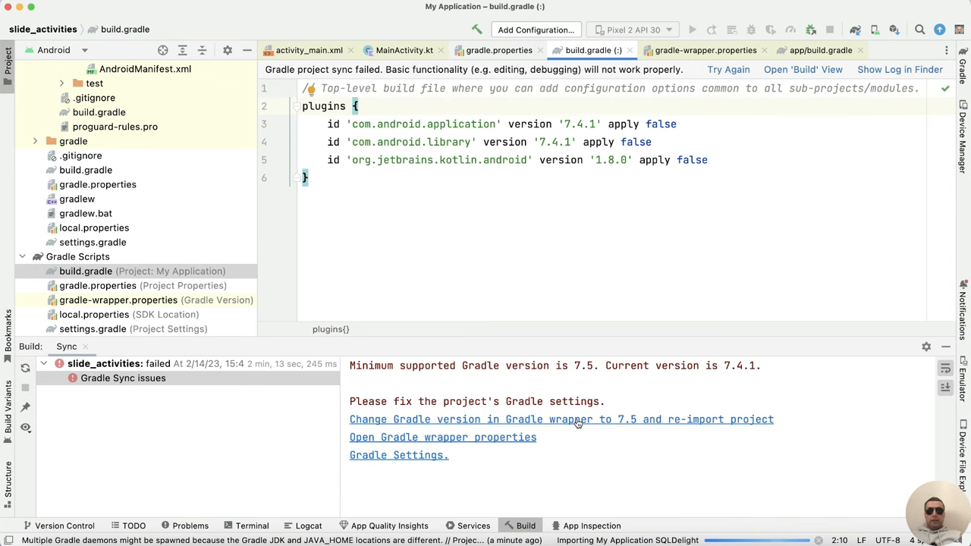
left_click(562, 419)
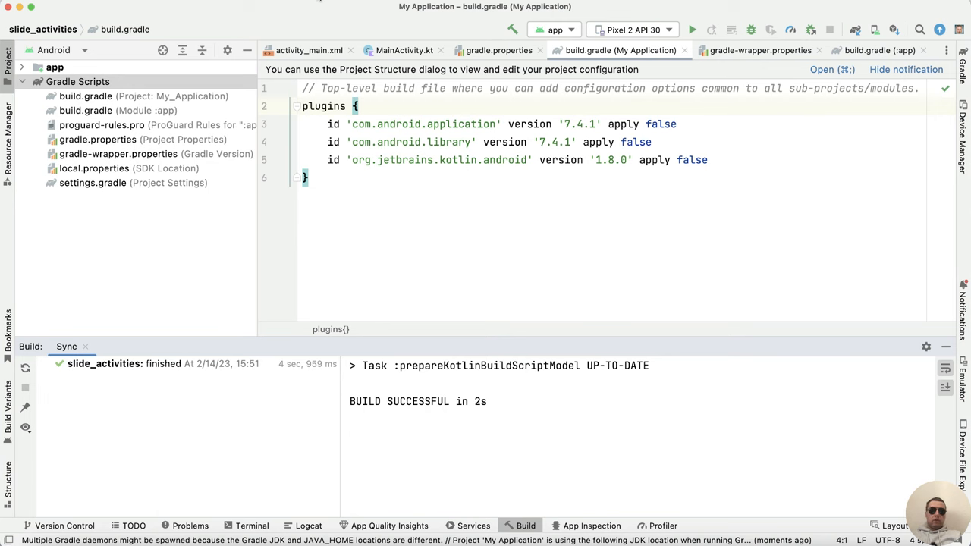
Make Project successfully, then run 'app' on the Pixel 2 device
left_click(404, 50)
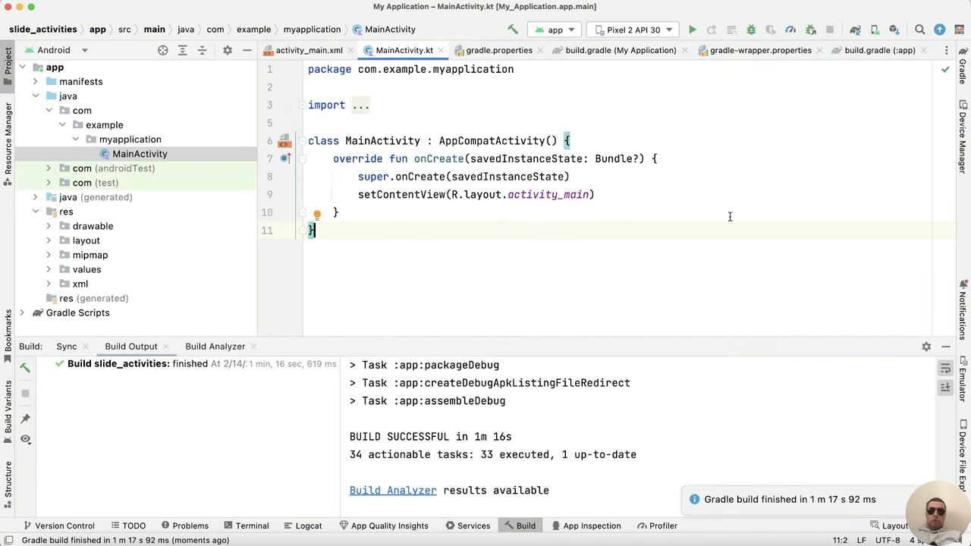
mouse_move(692, 30)
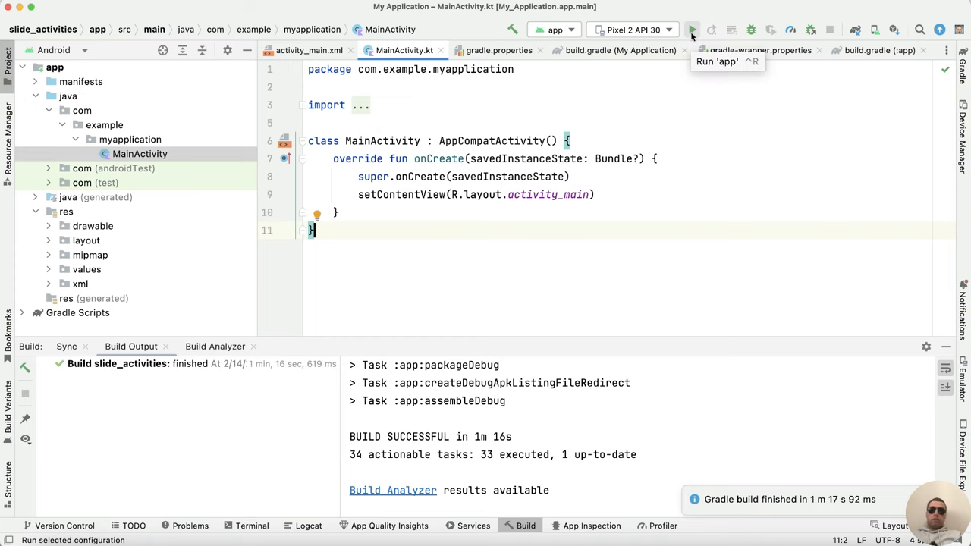
left_click(692, 31)
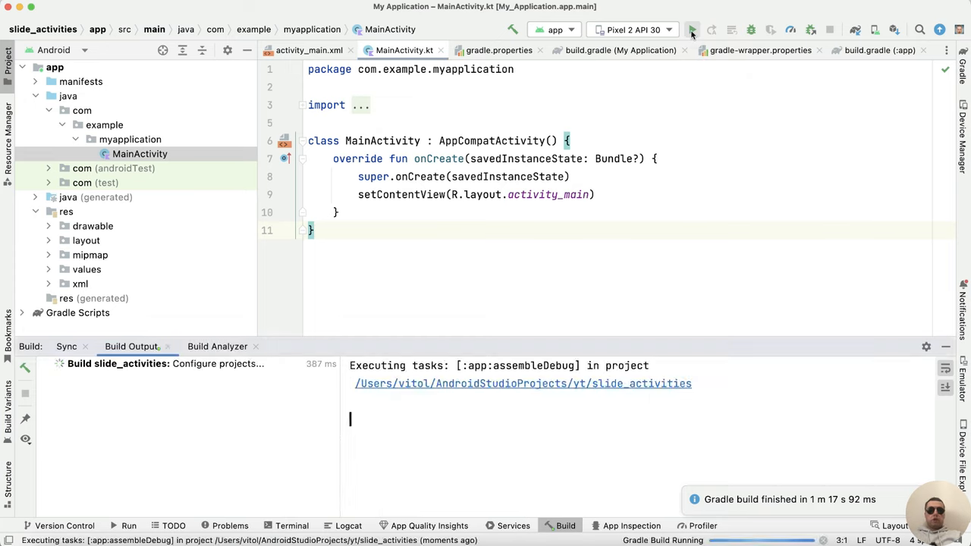